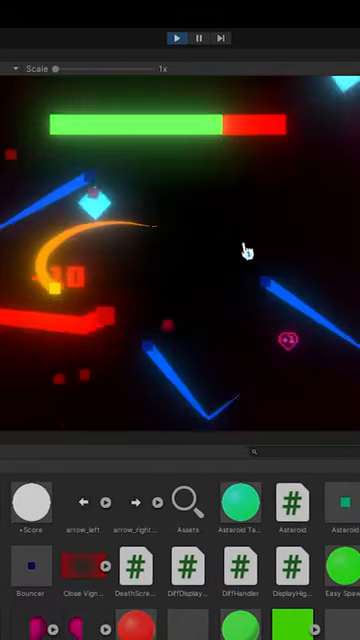
pyautogui.click(181, 37)
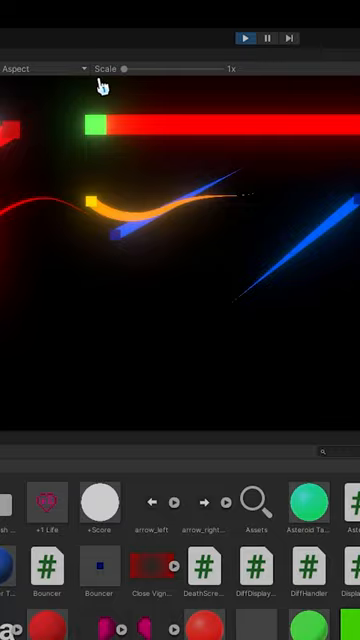
pyautogui.click(242, 37)
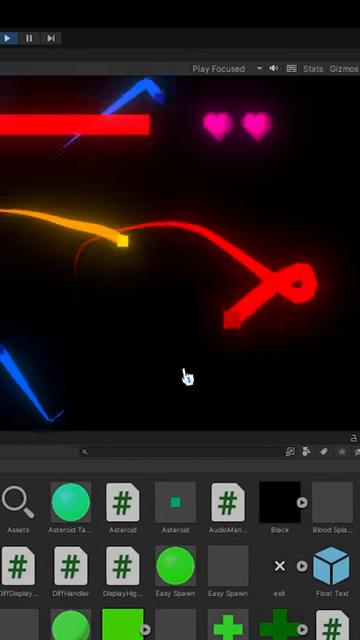